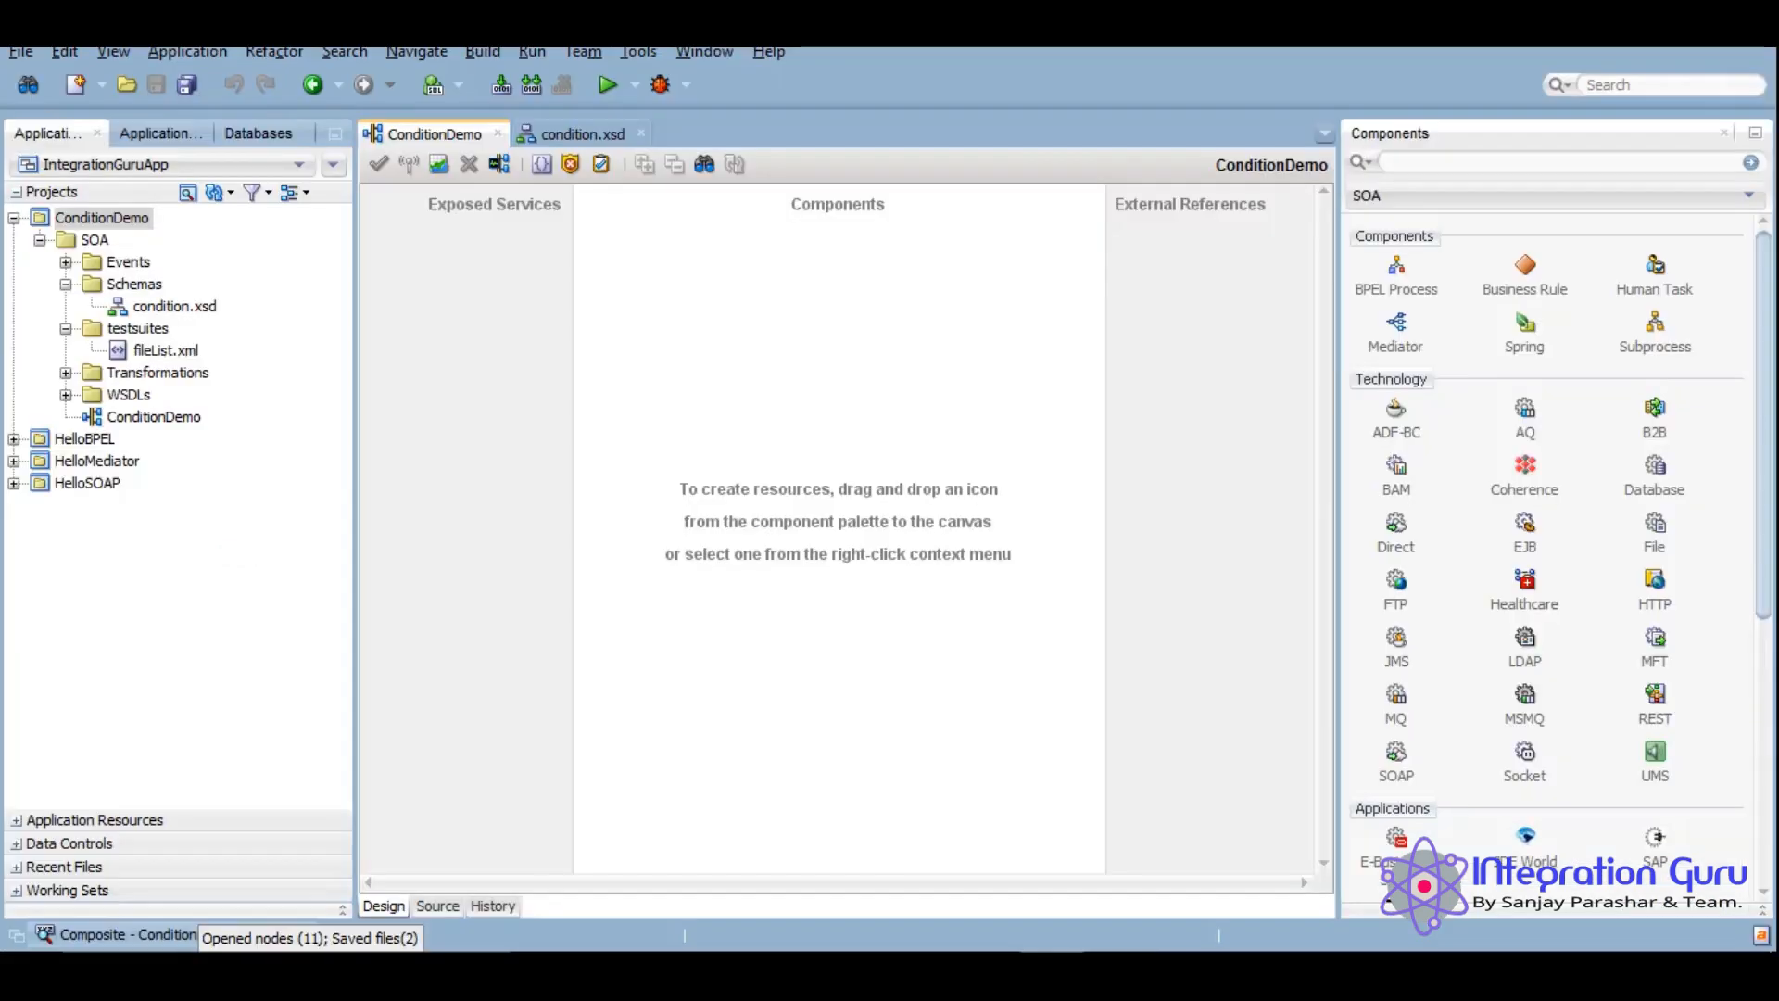
# - Add a BPEL Process component from the SOA Components palette onto the ConditionDemo composite
pyautogui.click(578, 134)
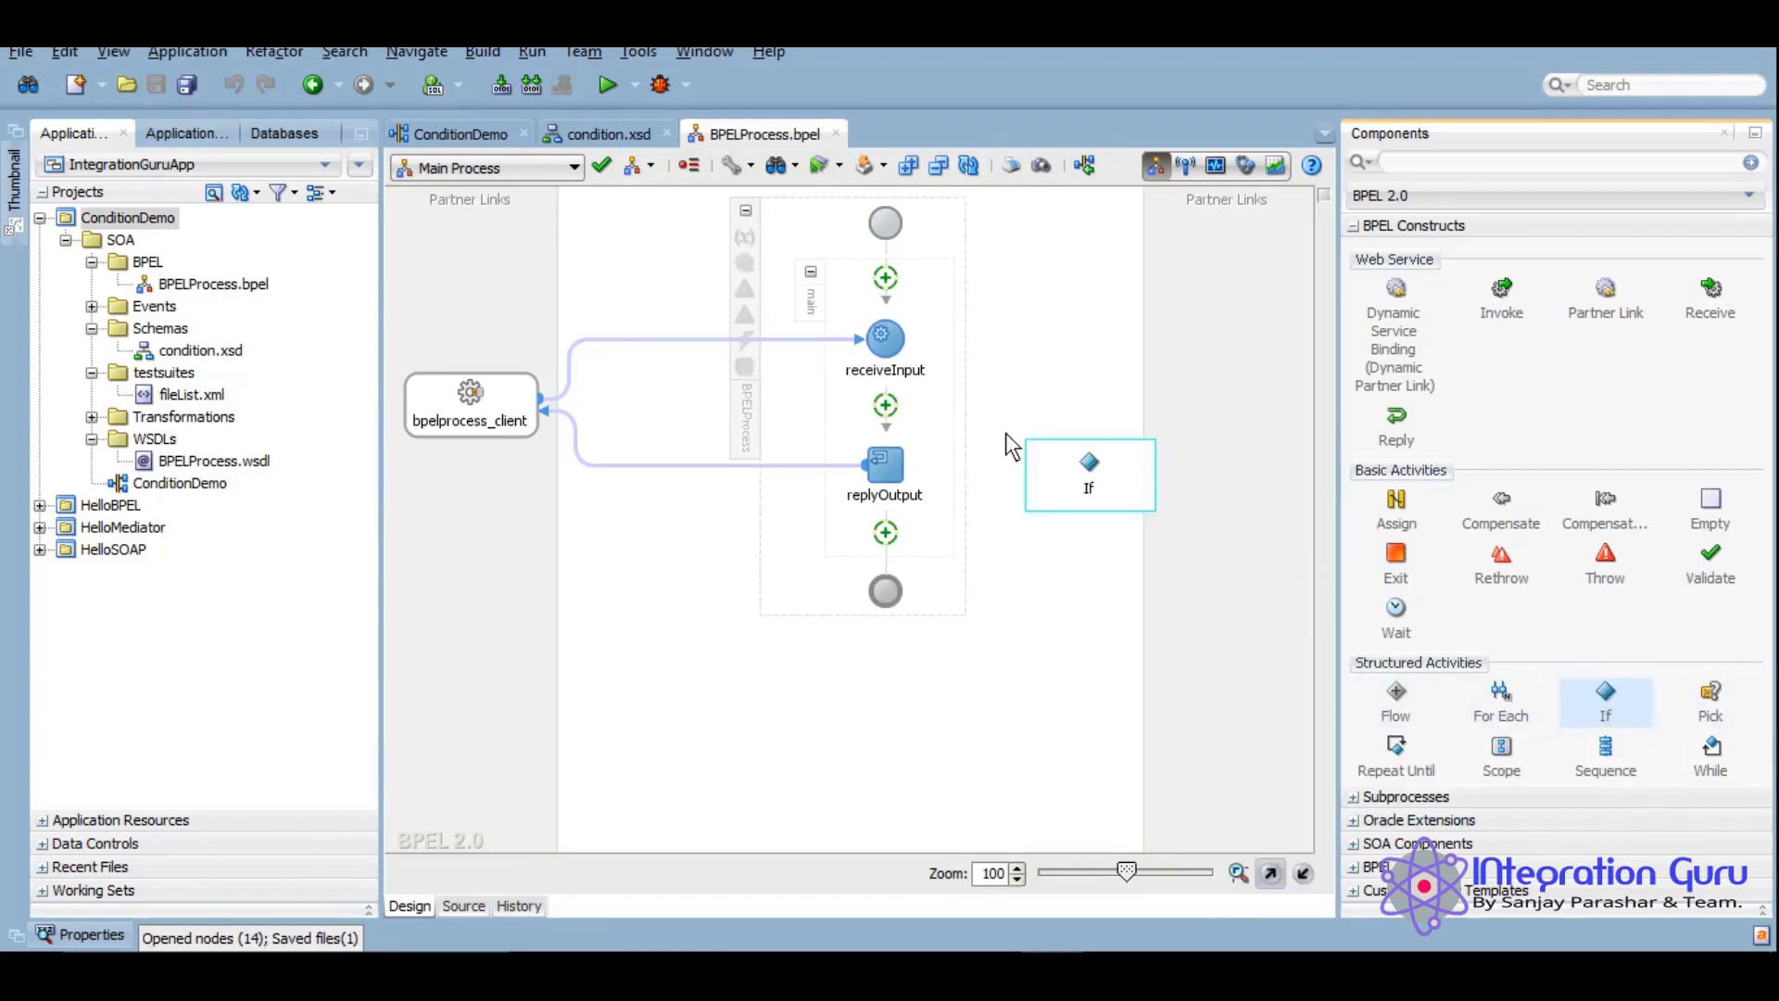
# - Name the If activity If_Eligible and start its condition $inputVariable.payload/ns1:age>=18 in the expression editor
pyautogui.doubleClick(1090, 475)
pyautogui.write('If_E')
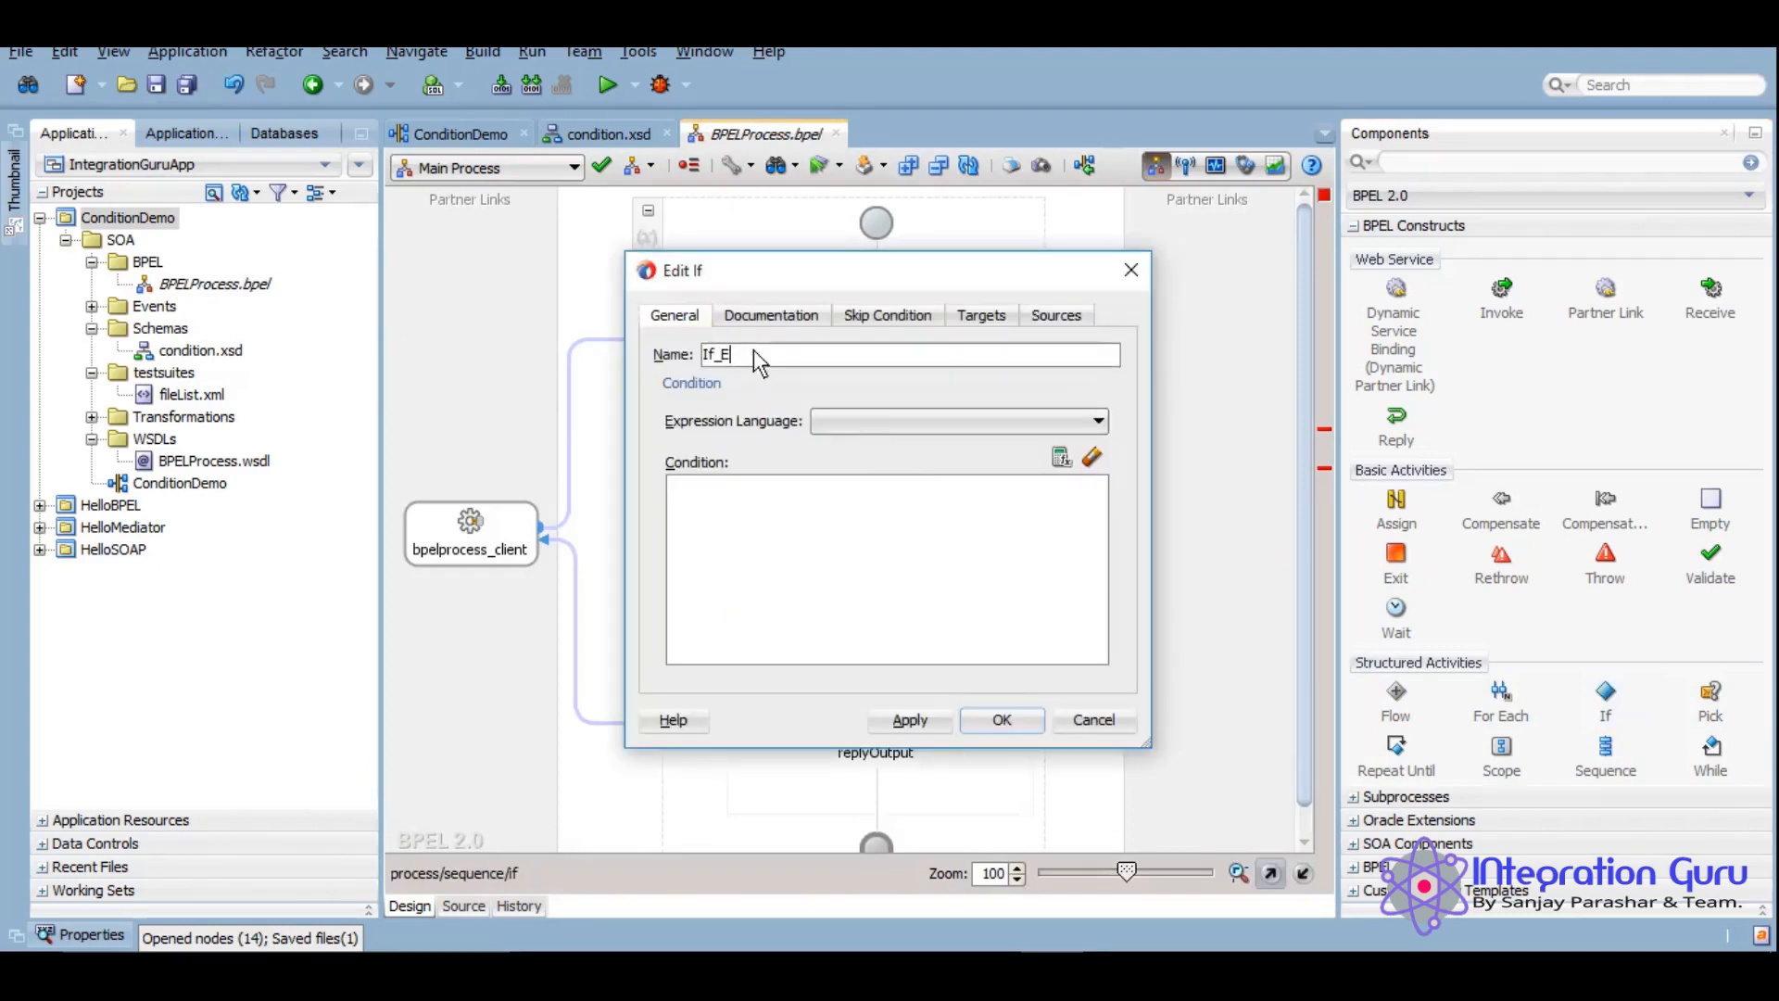
pyautogui.write('ligib')
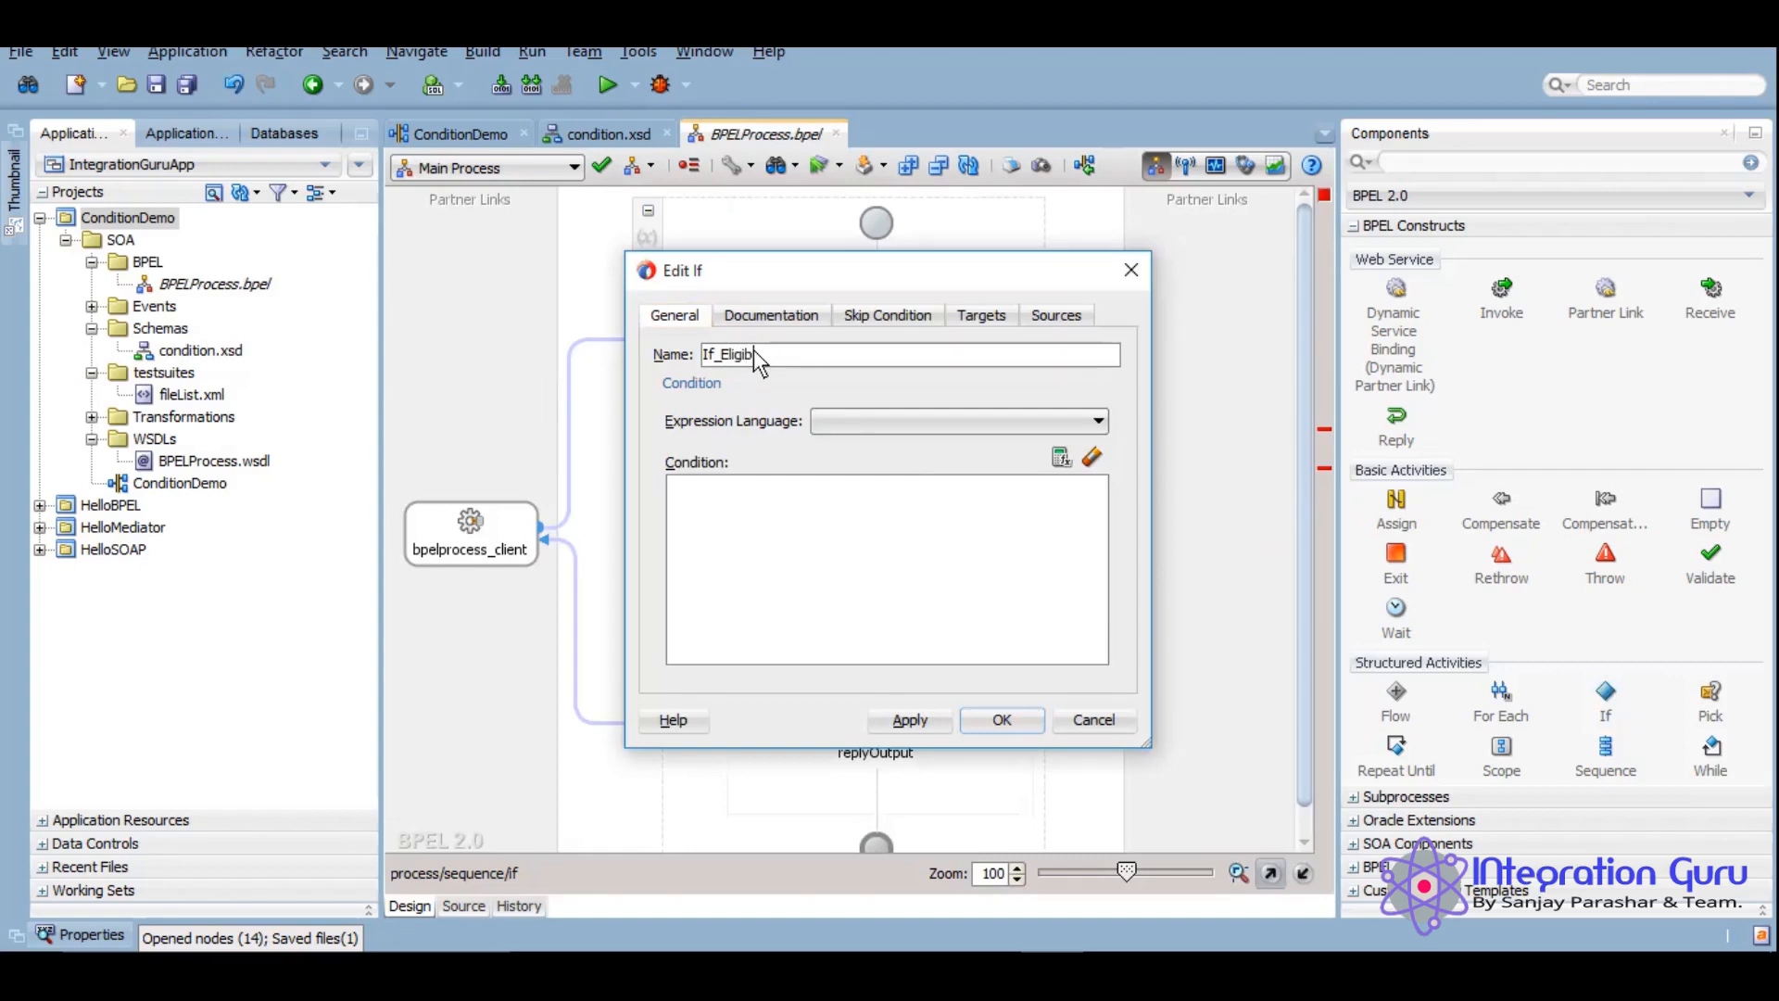
pyautogui.click(1060, 456)
pyautogui.write('$inputVariable.payload/ns1:age>=18')
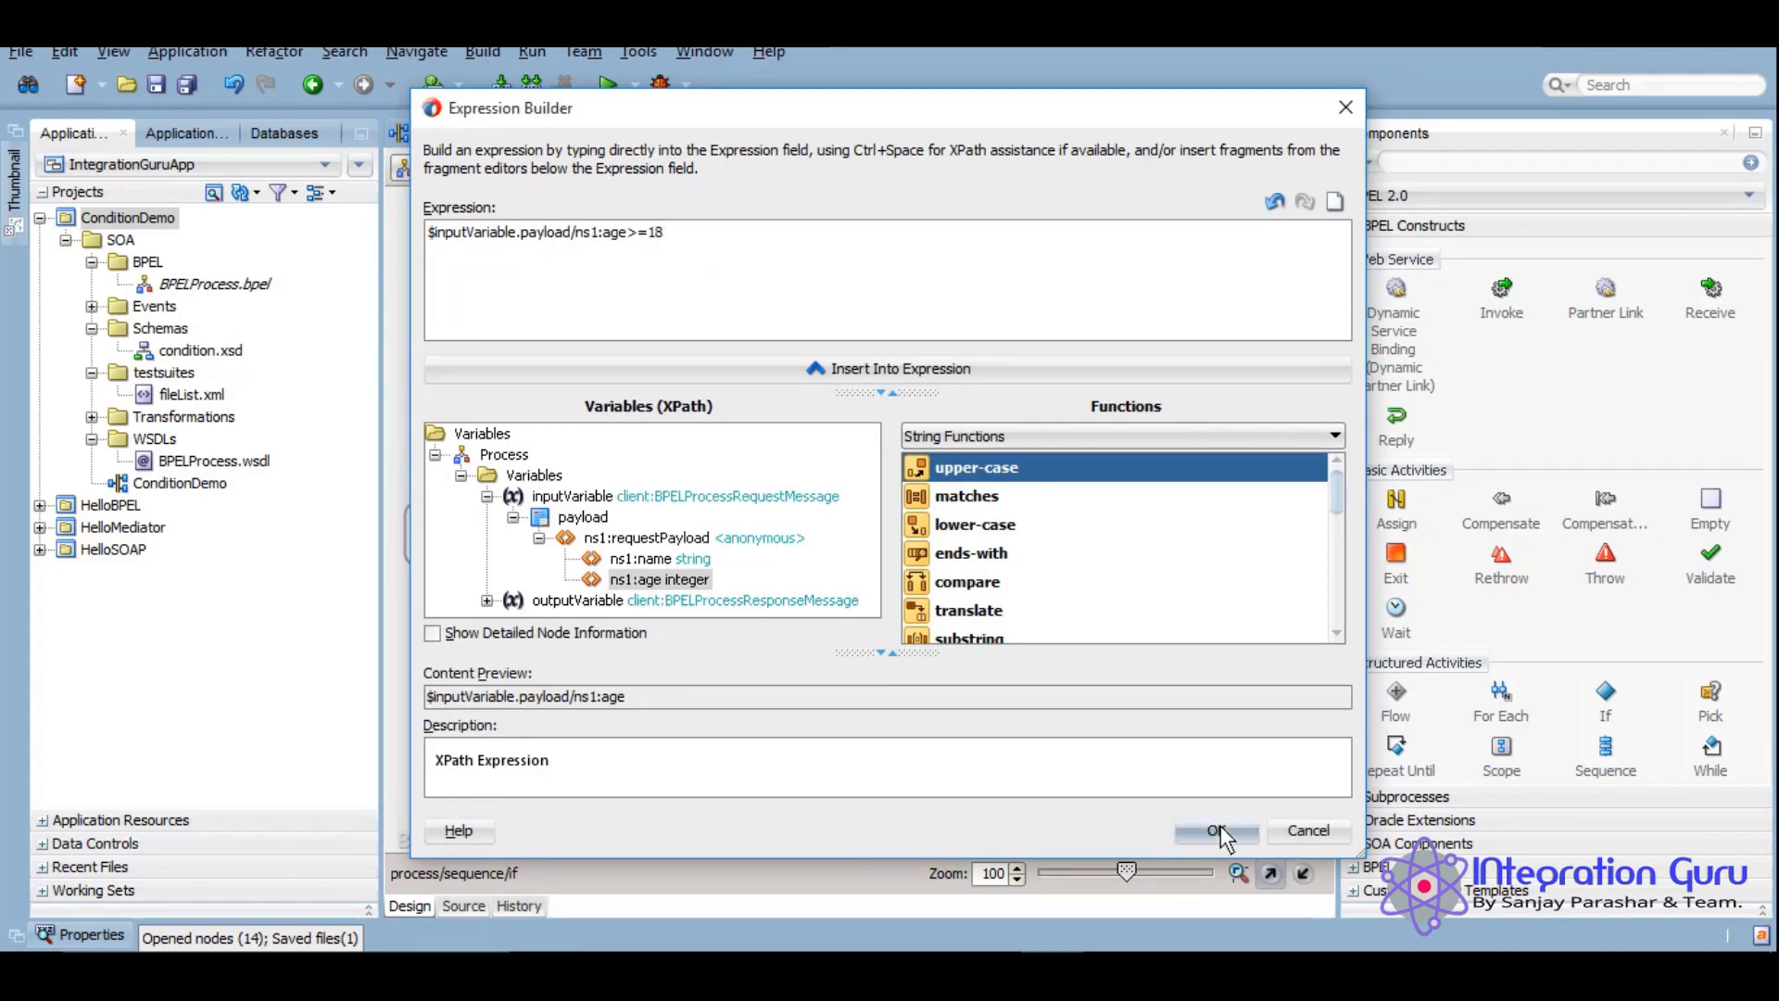
# - Confirm the age>=18 condition in the Expression Builder
pyautogui.click(1217, 830)
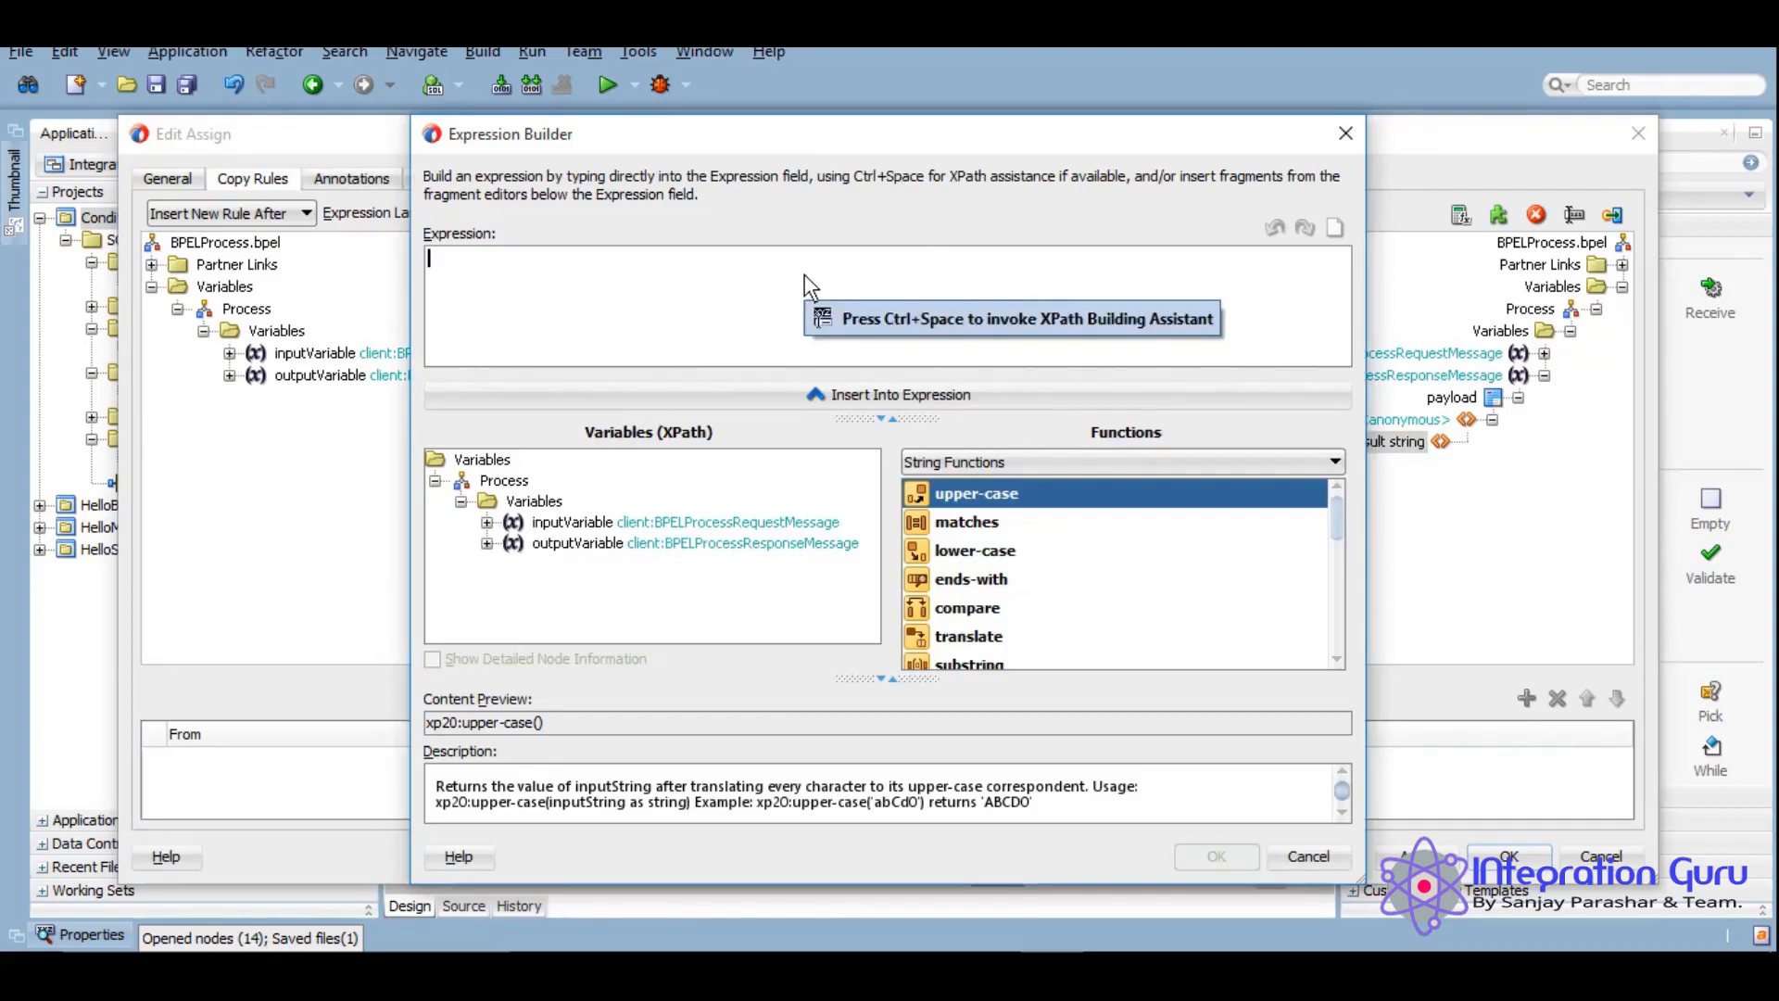
# - Build the copy-rule expression concat($inputVariable.payload/ns1:name, 'can vote from the input payload
pyautogui.click(485, 523)
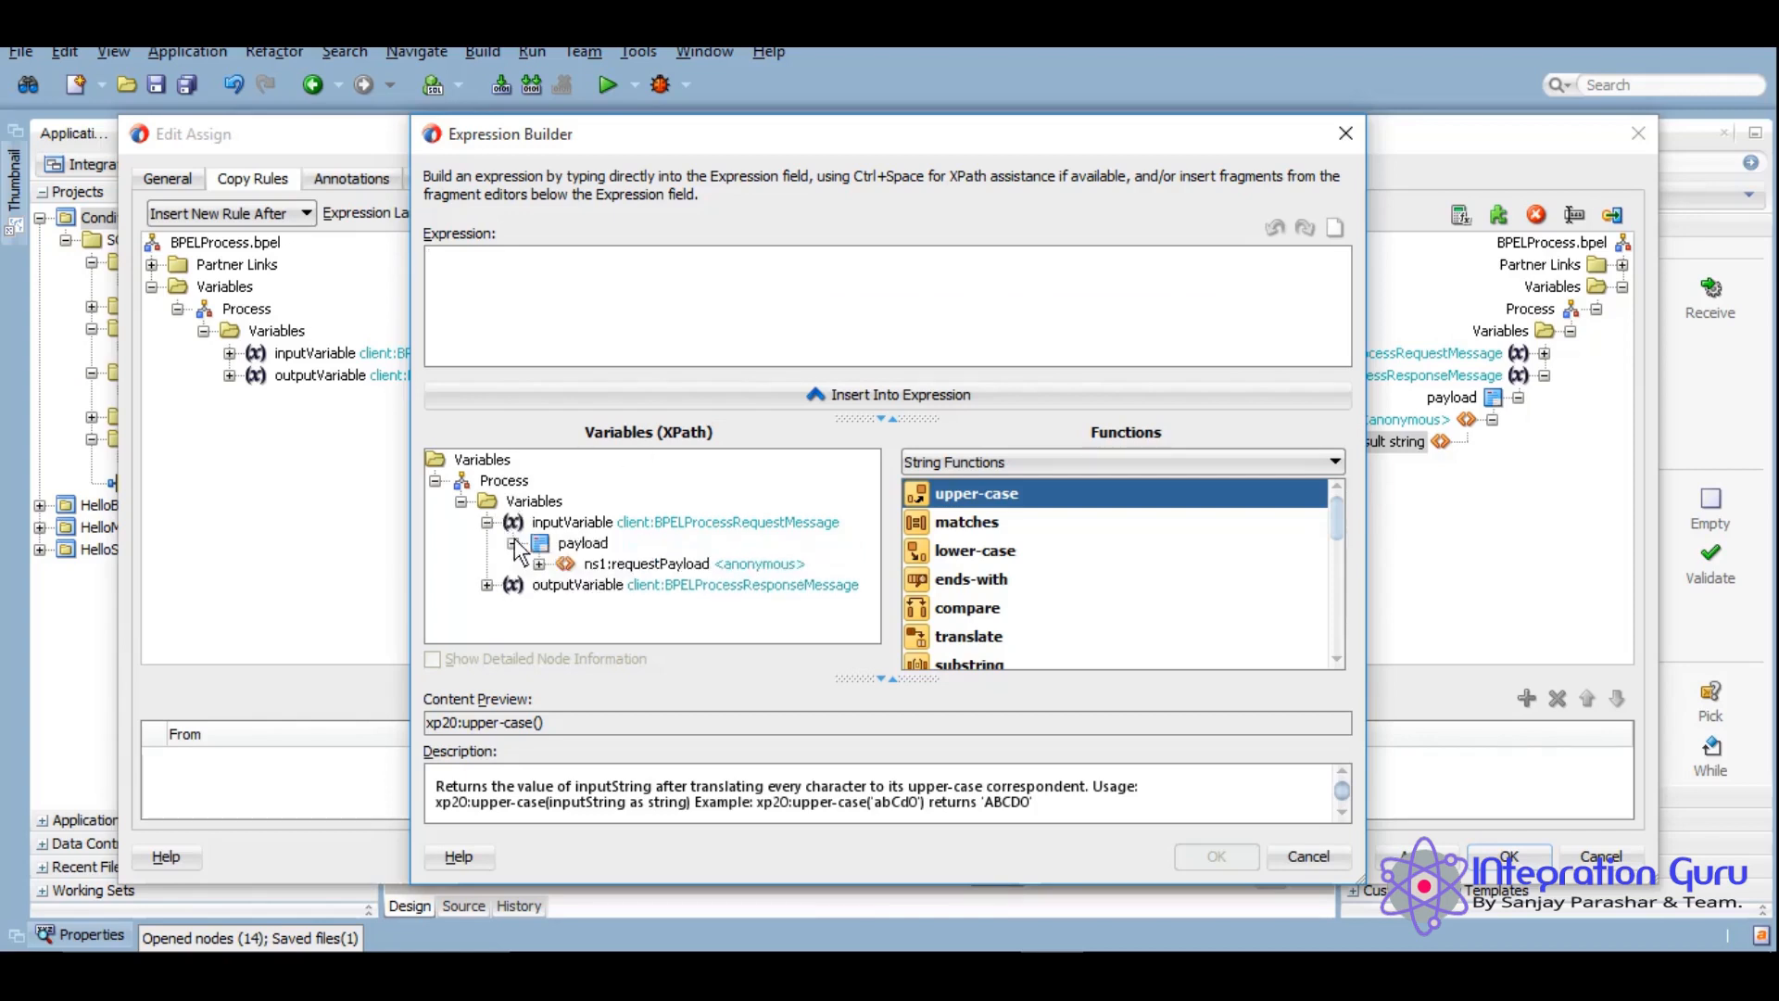
pyautogui.write("concat($inputVariable.payload/ns1:name, '")
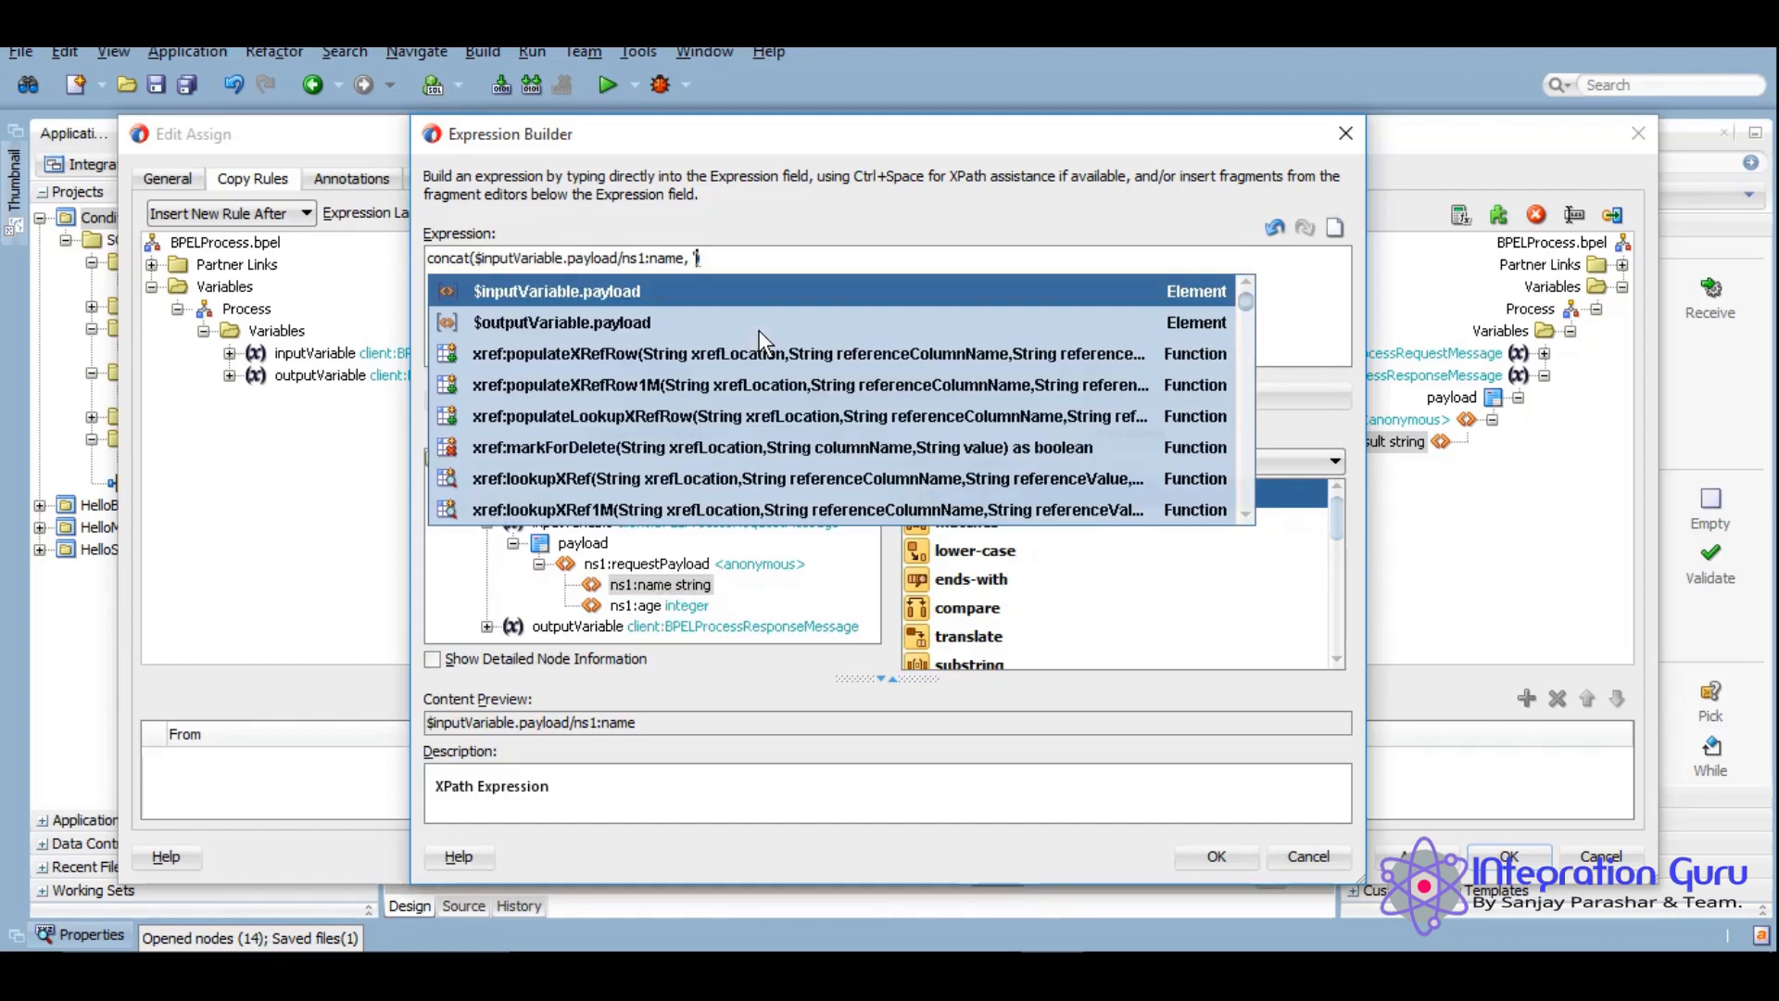
pyautogui.write("'can vote")
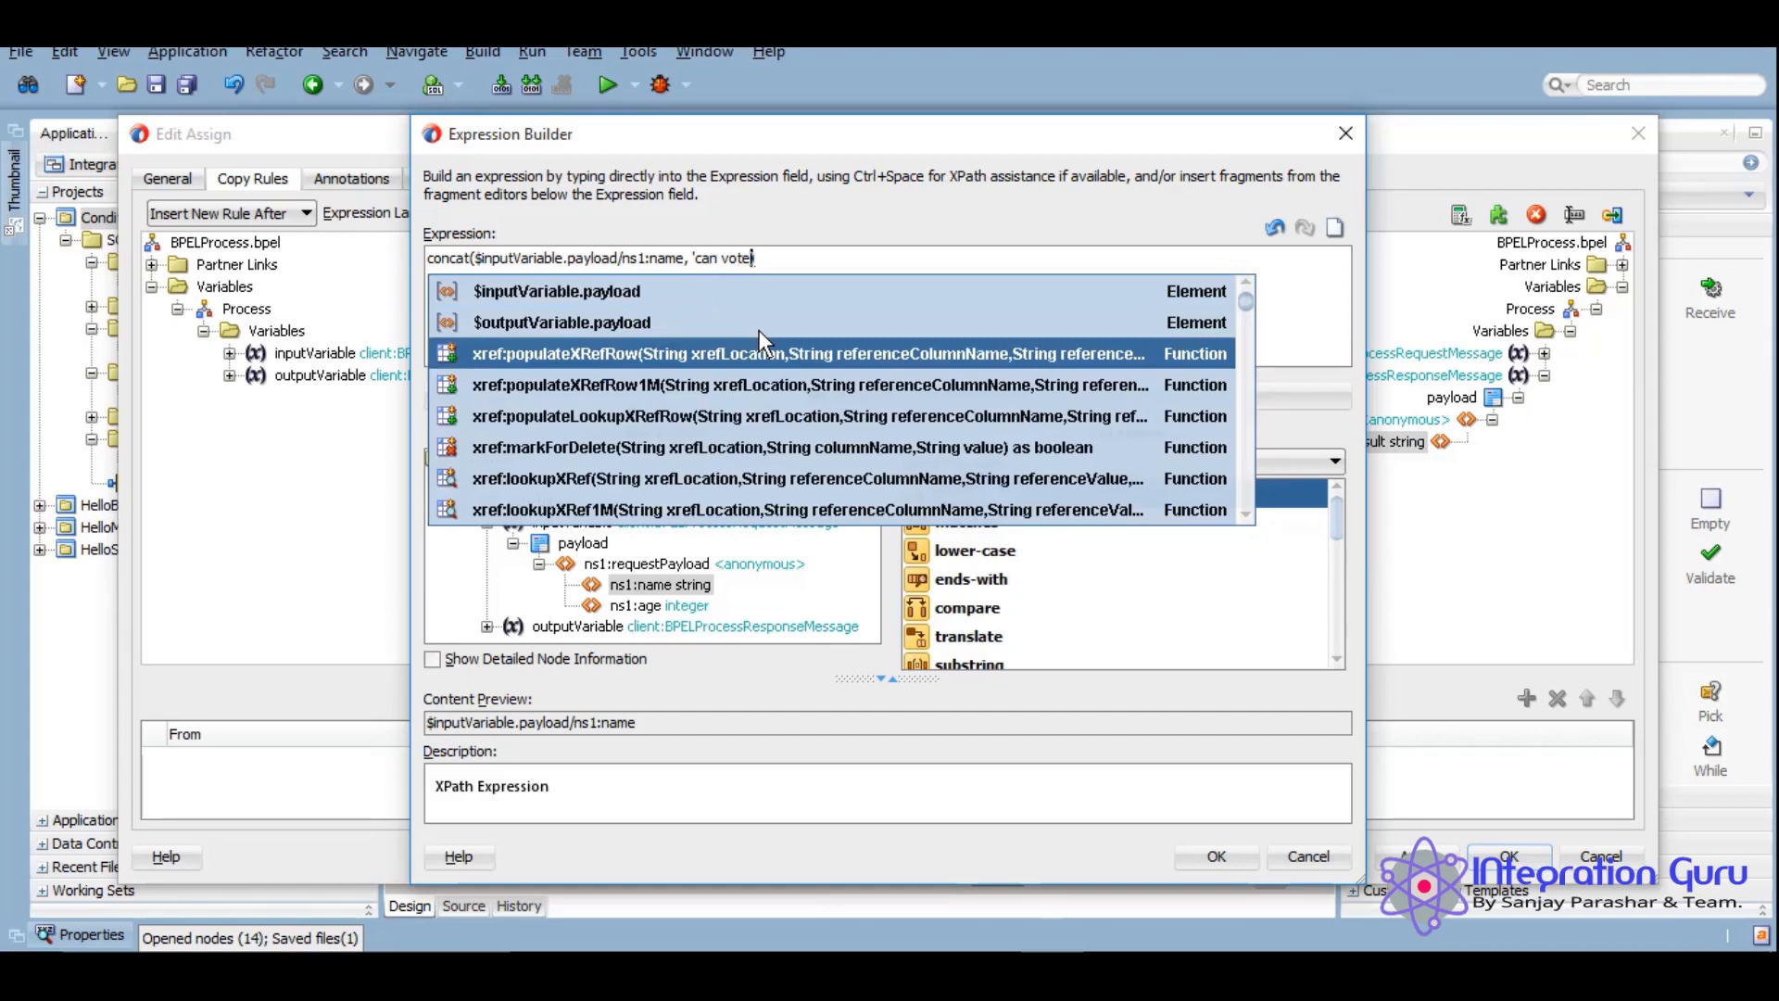